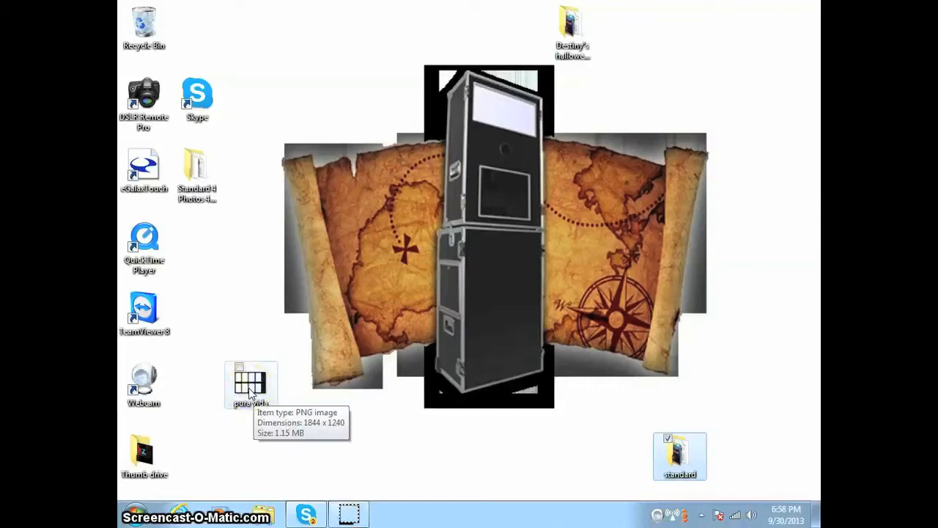
- Review the pura vida party folder's screen images and profile, then close the Explorer window
double_click(251, 381)
text(pura vida)
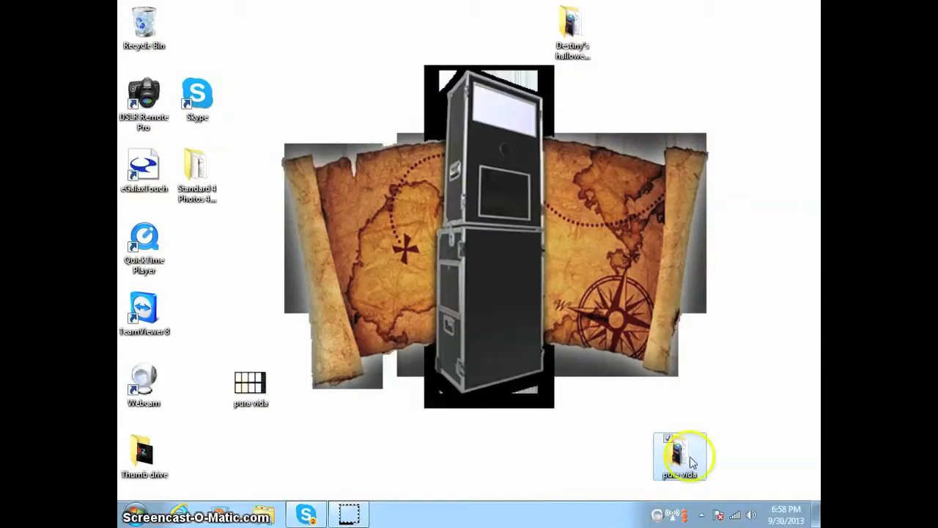
double_click(679, 451)
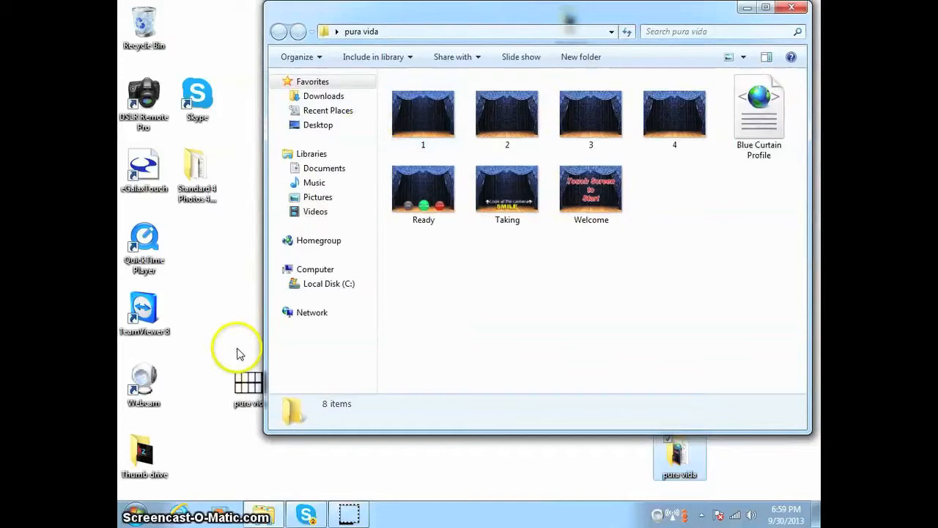
mouse_move(198, 379)
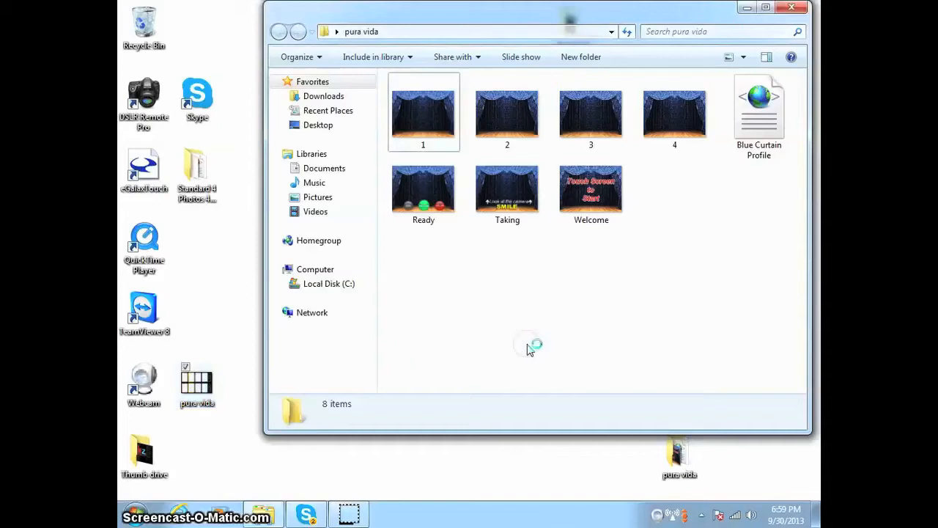
click(675, 194)
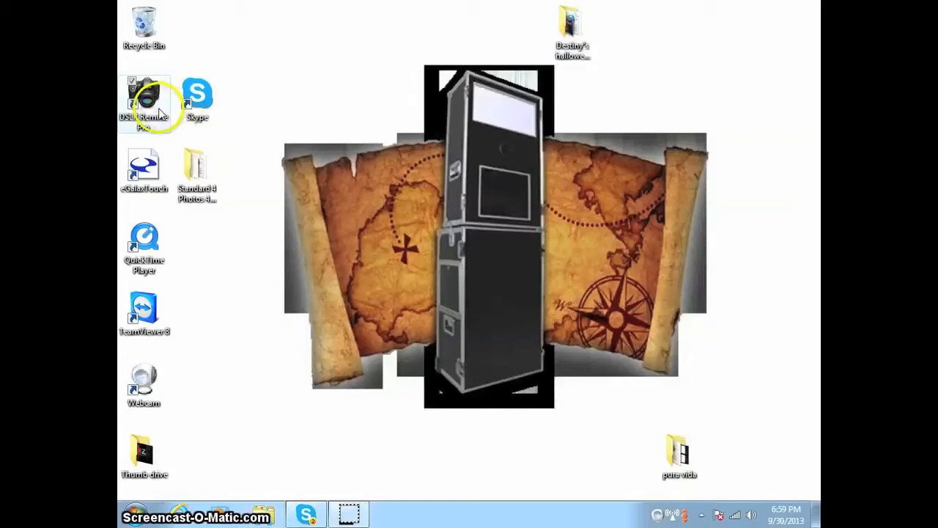
- Launch DSLR Remote Pro and bring up the Photobooth Settings to load saved settings
double_click(143, 102)
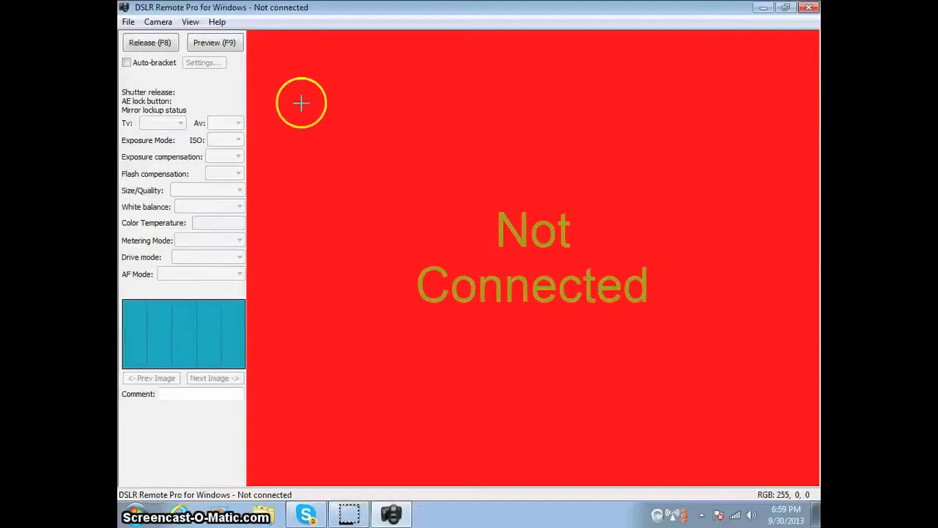
click(334, 440)
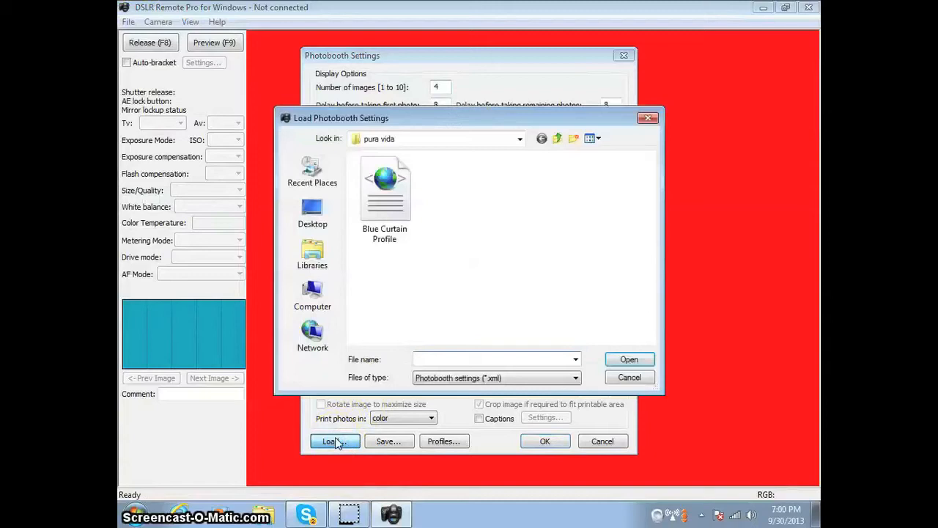
- Load the photobooth settings file from the pura vida folder on the Desktop
click(312, 213)
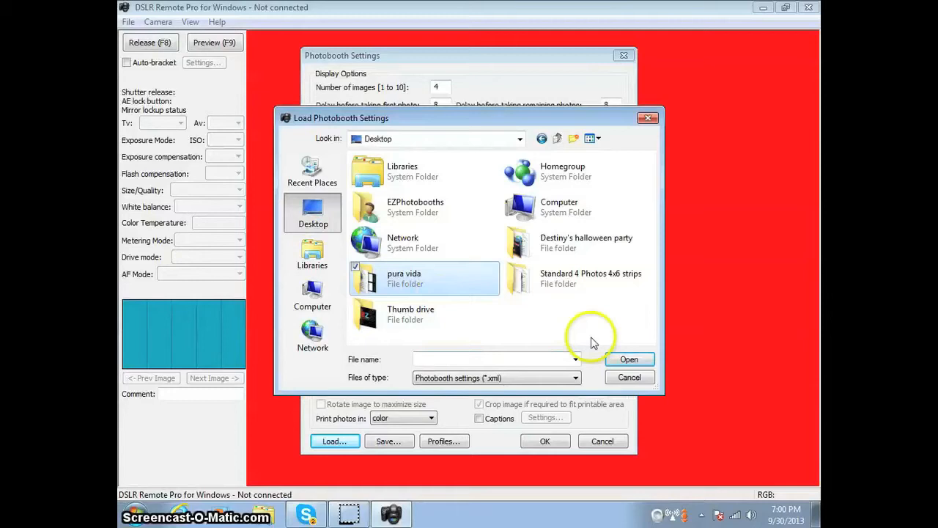
click(630, 359)
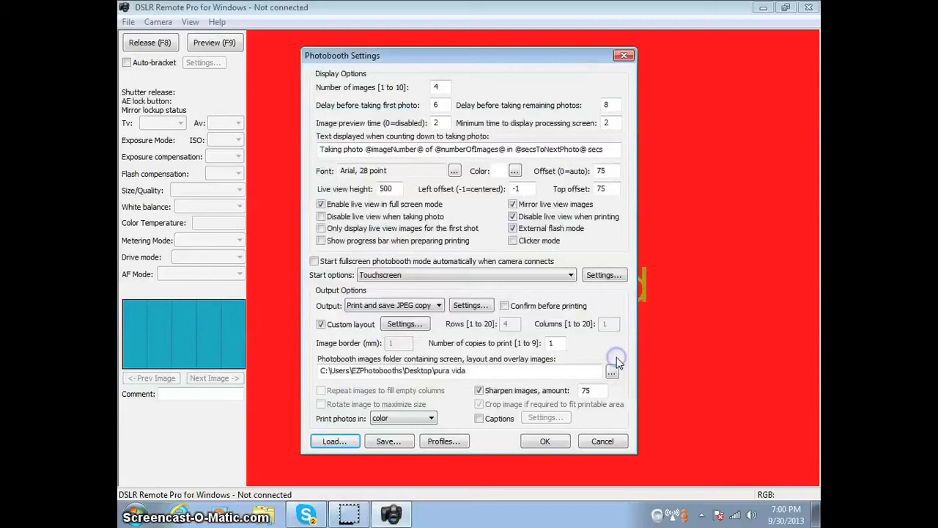
- Point the screen and overlay images folder at pura vida, ahead of the custom layout settings
click(612, 369)
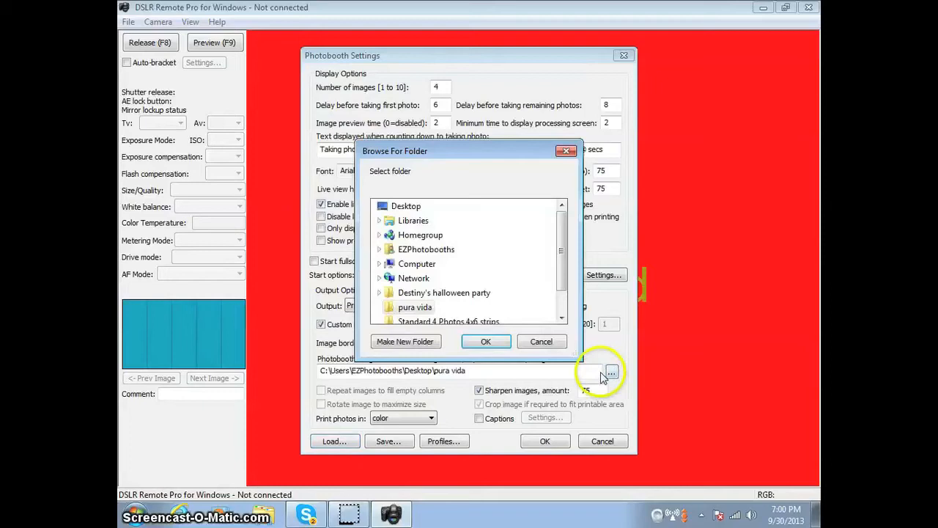
click(415, 306)
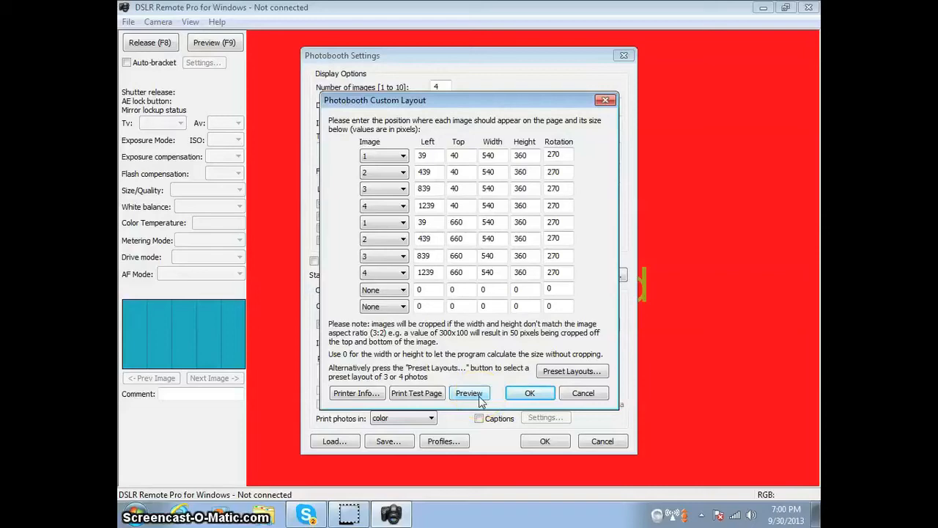
- Preview the custom print layout with the Pura Vida background and overlay images shown
click(469, 393)
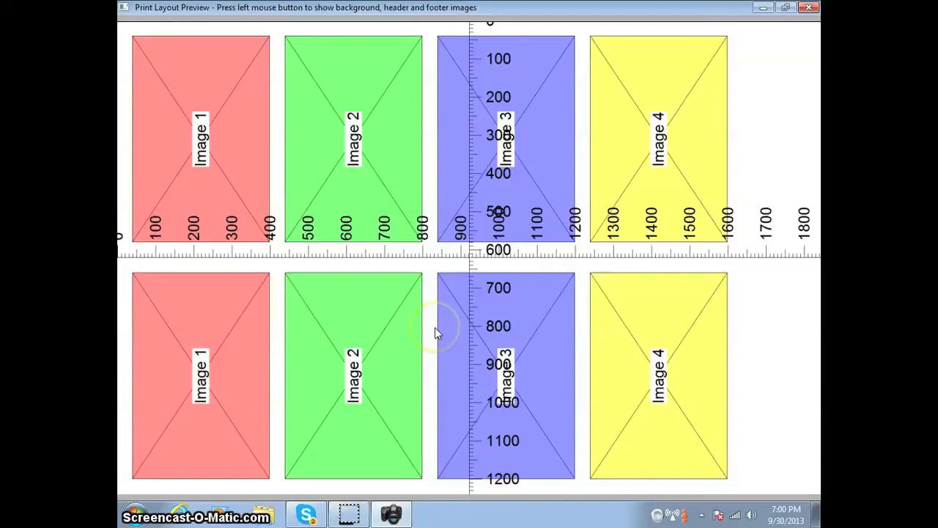
click(436, 332)
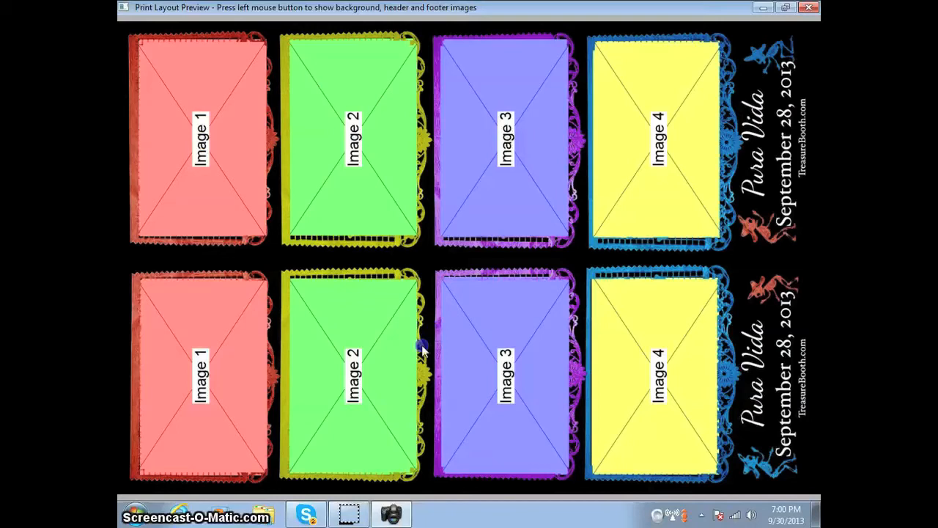
mouse_move(433, 396)
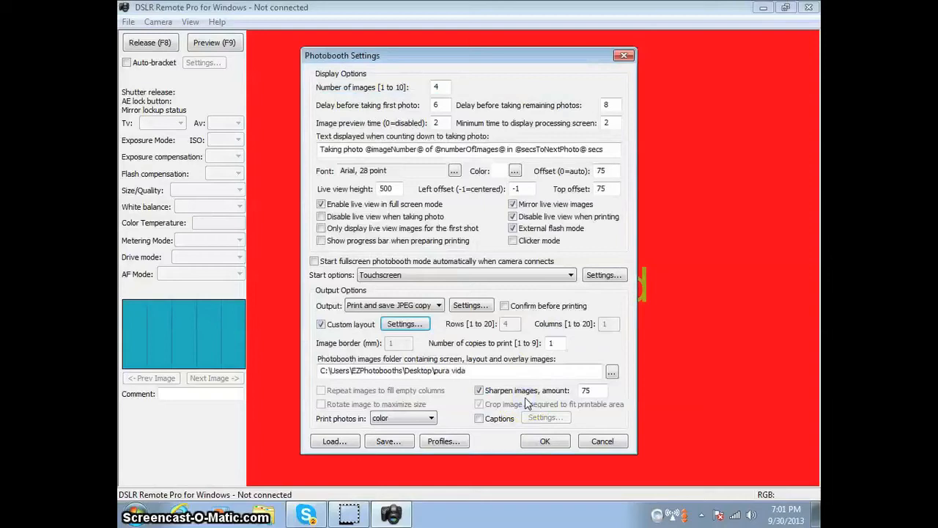
- Set JPEG copies named puravida.jpg to be copied to the Desktop pura vida folder and confirm
click(470, 305)
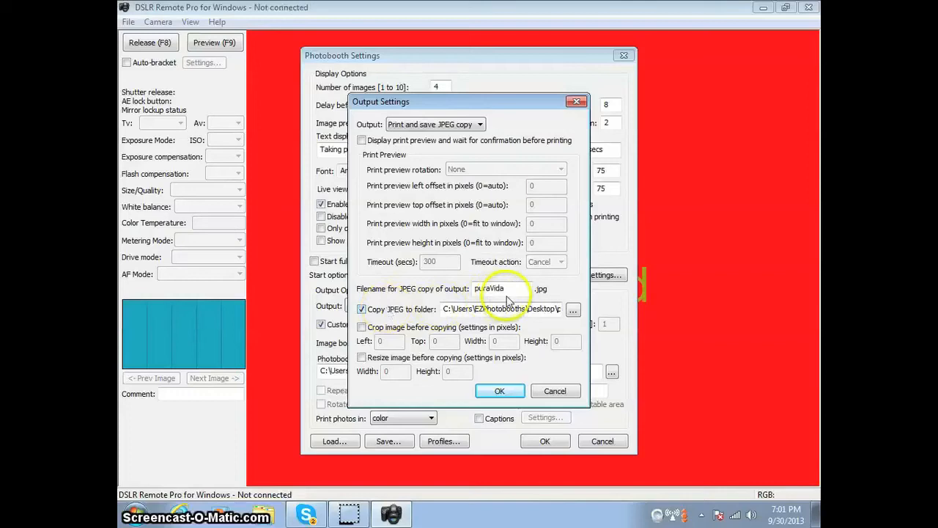
click(573, 308)
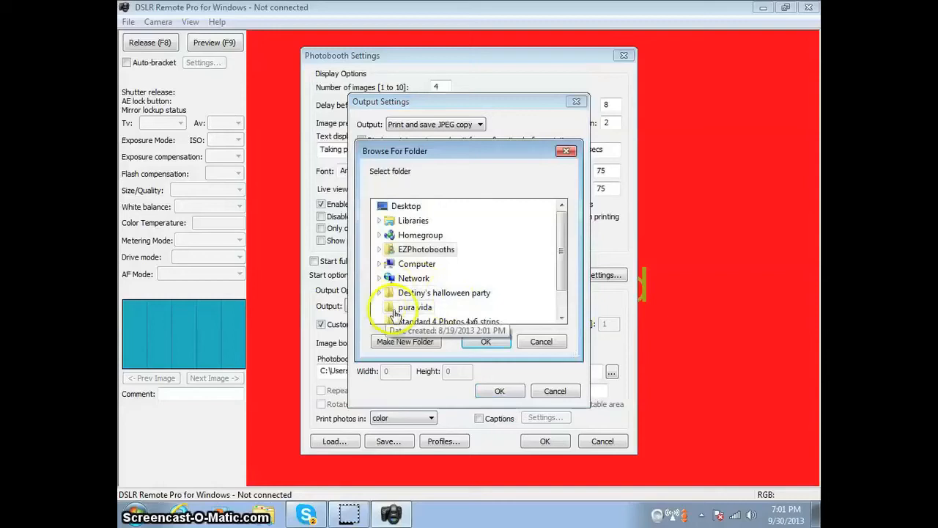
click(405, 340)
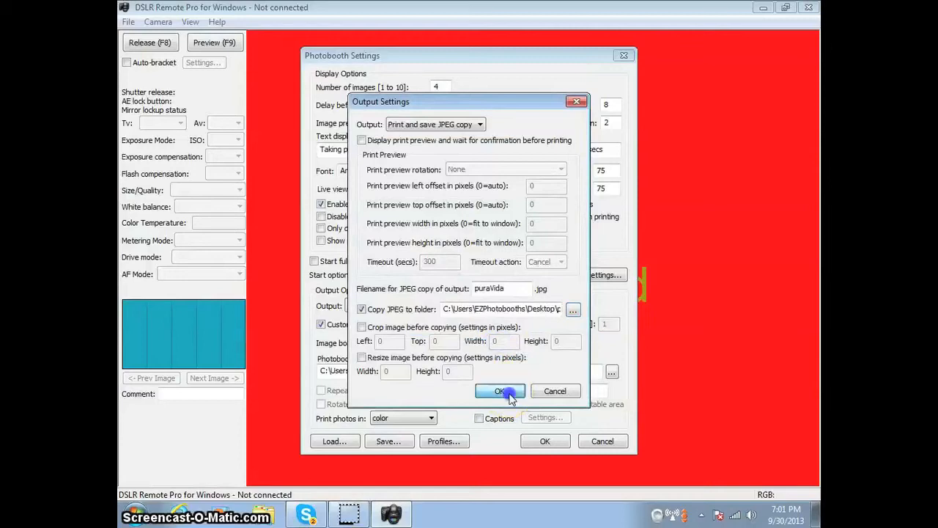
click(501, 390)
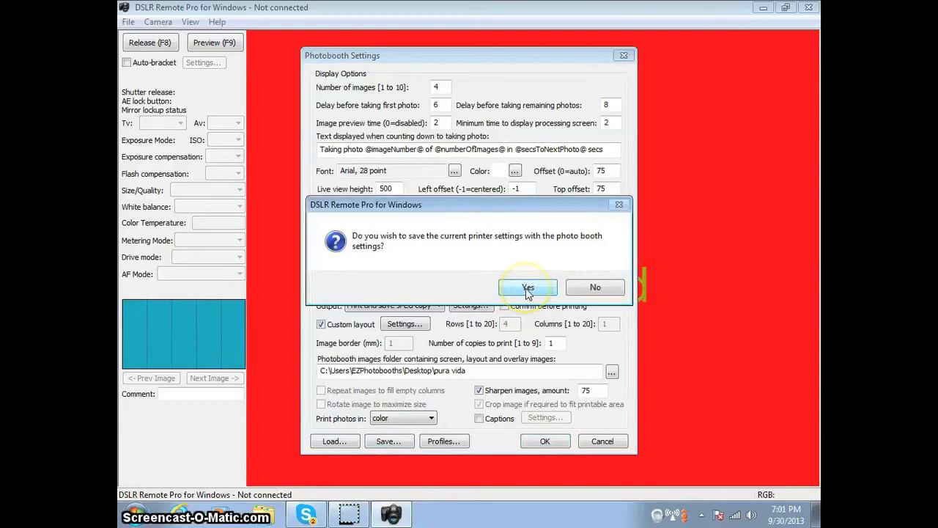
- Save the DS-RX1 (Copy 1) printer with 6x4 portrait paper along with the photobooth settings
click(528, 286)
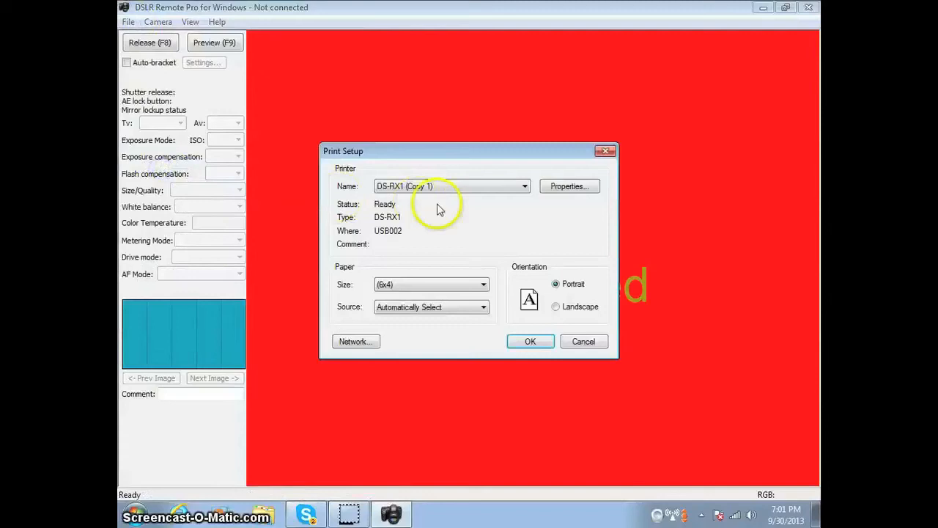
click(569, 185)
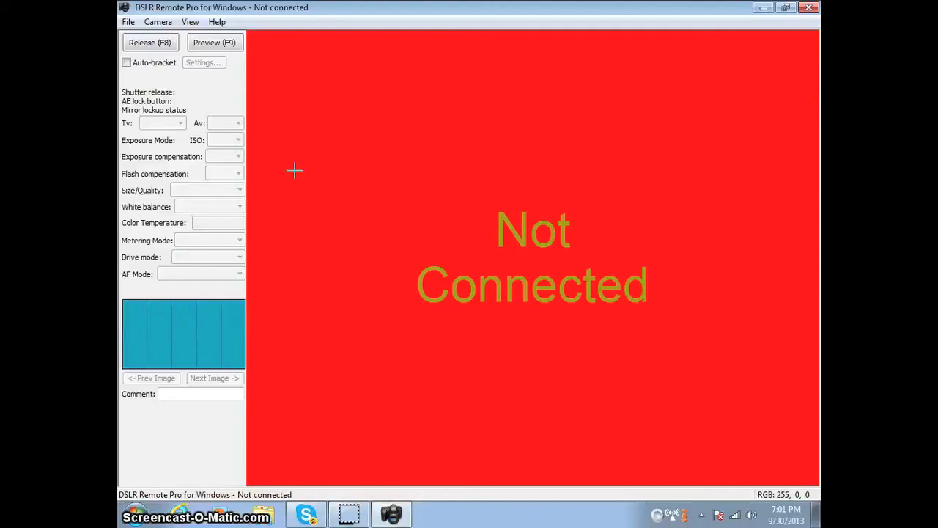
mouse_move(301, 173)
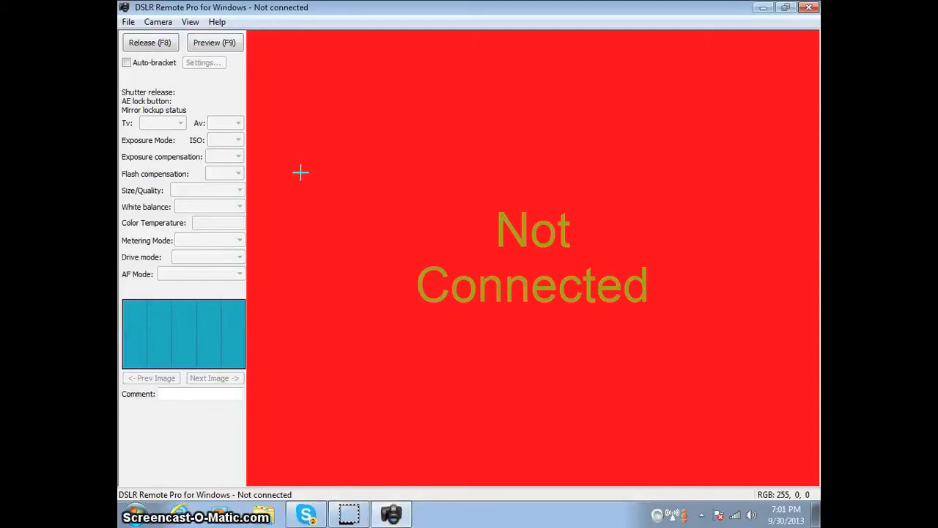